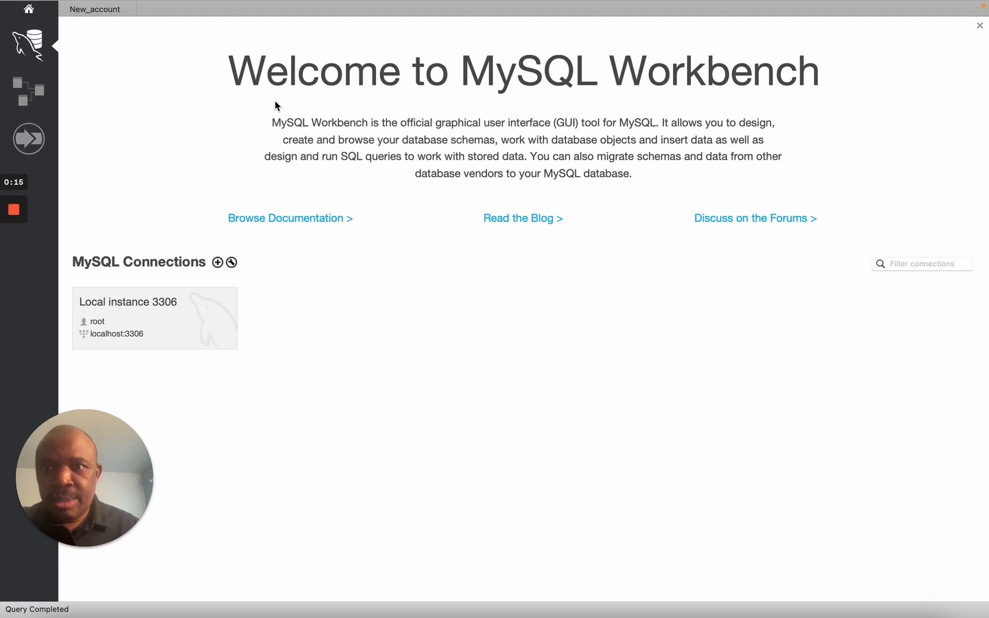
mouse_move(534, 87)
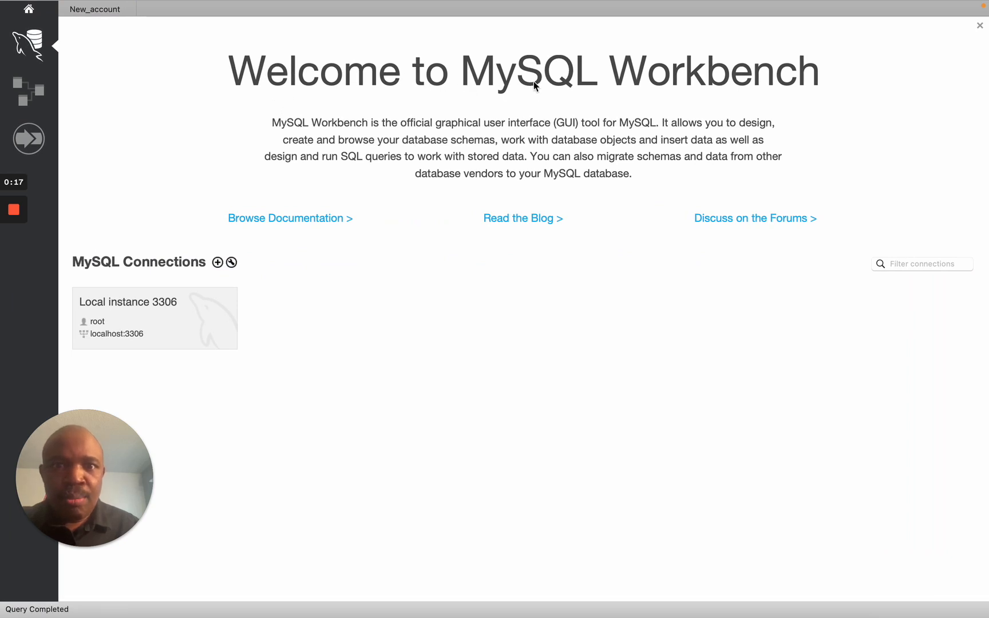
mouse_move(611, 213)
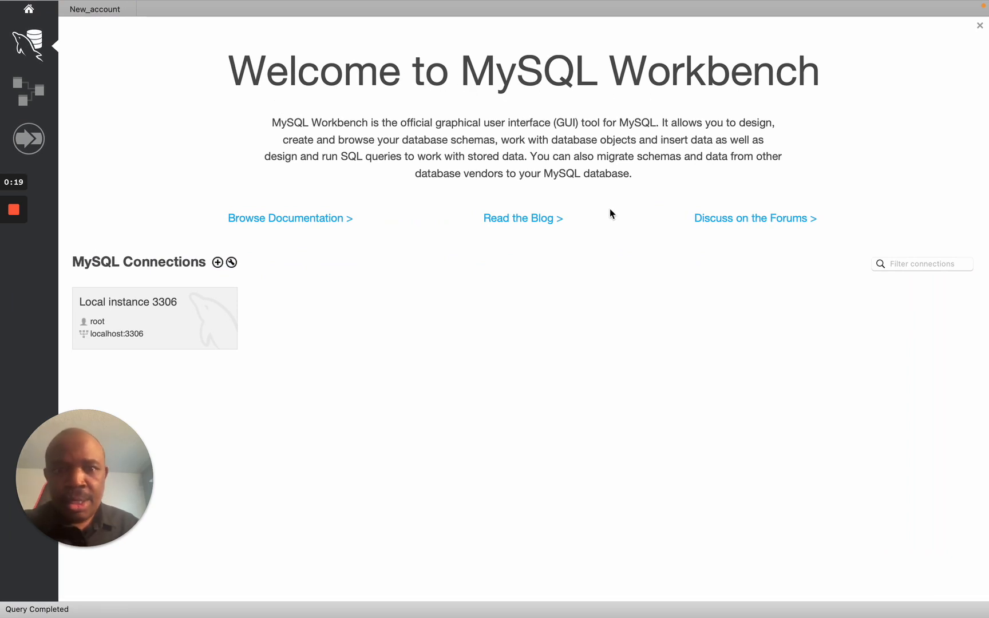
mouse_move(605, 214)
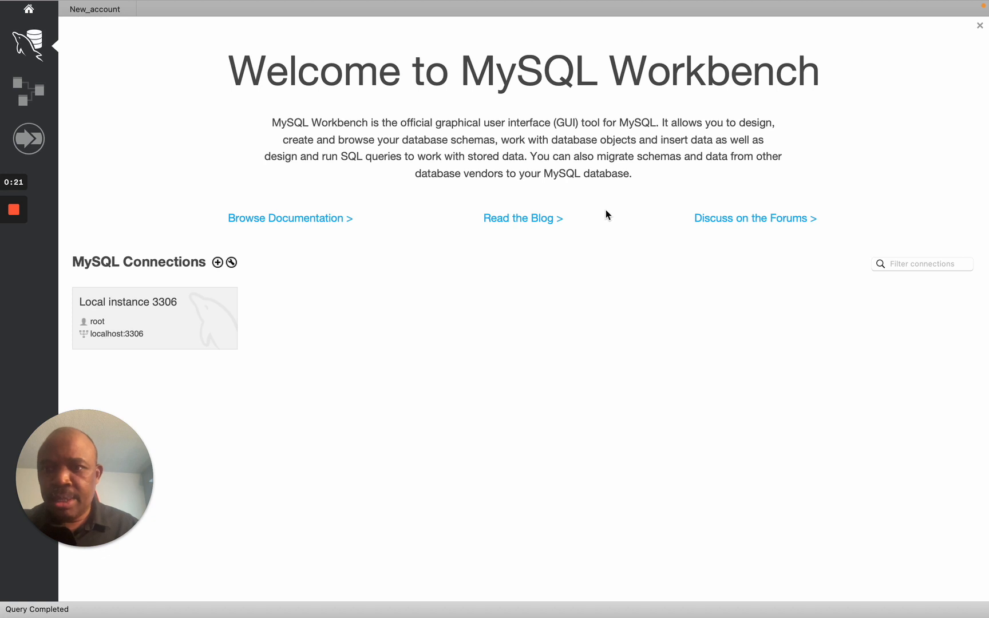
mouse_move(92, 273)
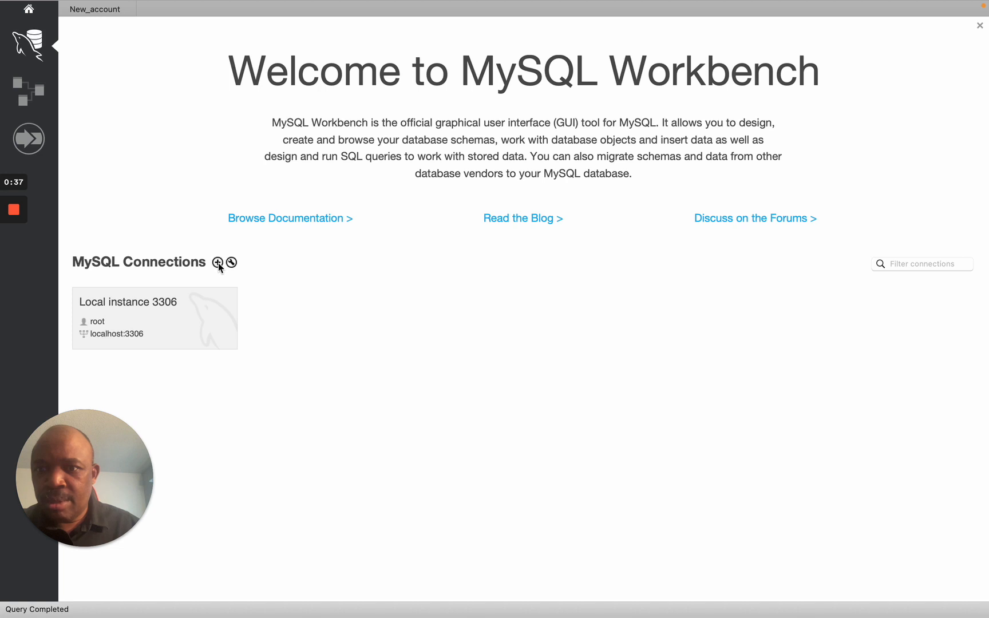
Create a new MySQL connection and name it 'new_connection'
click(217, 262)
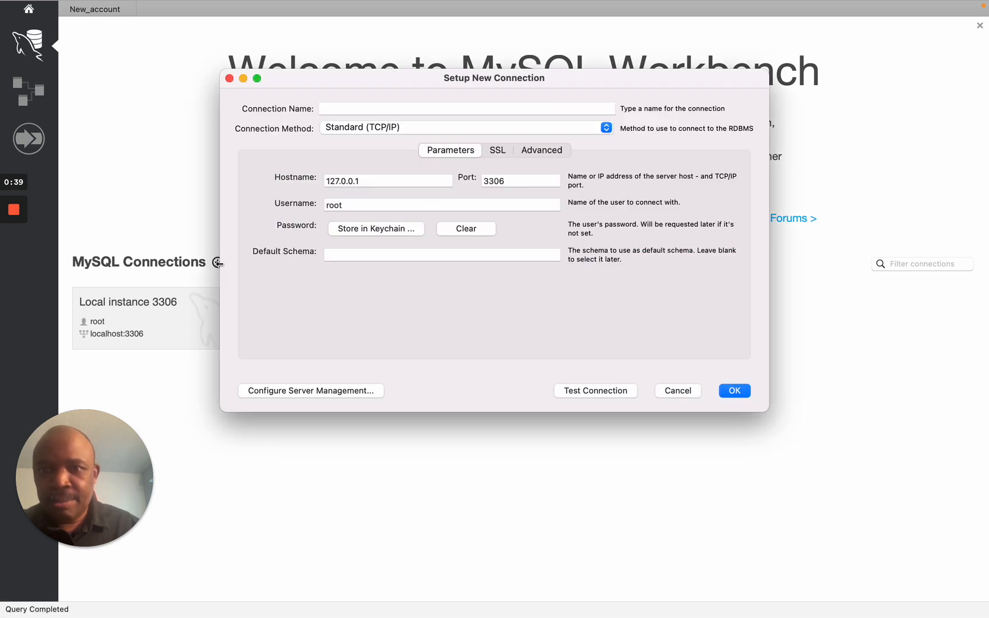
mouse_move(672, 177)
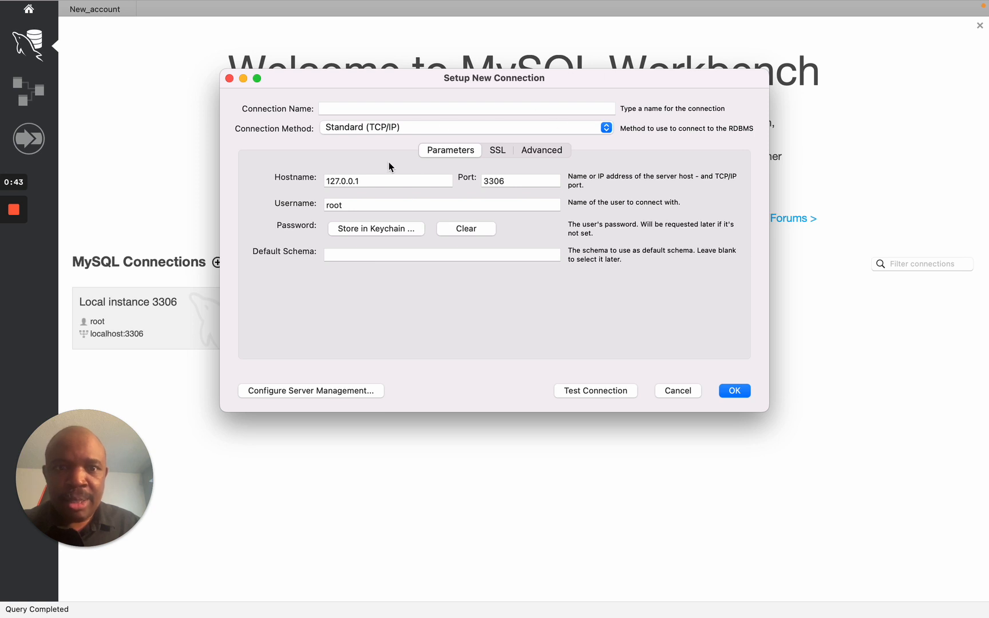
mouse_move(267, 123)
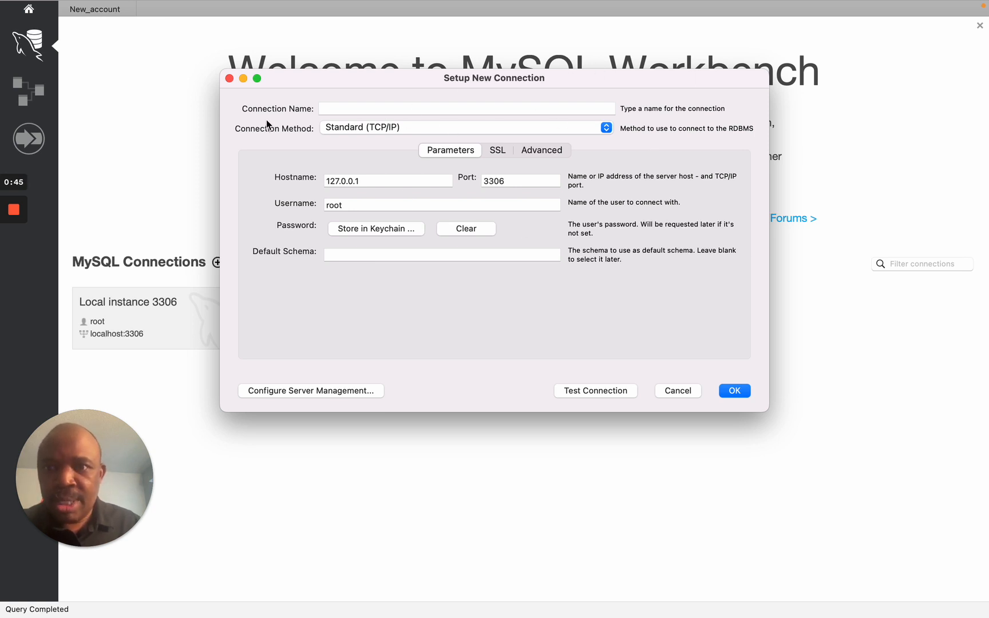
click(465, 108)
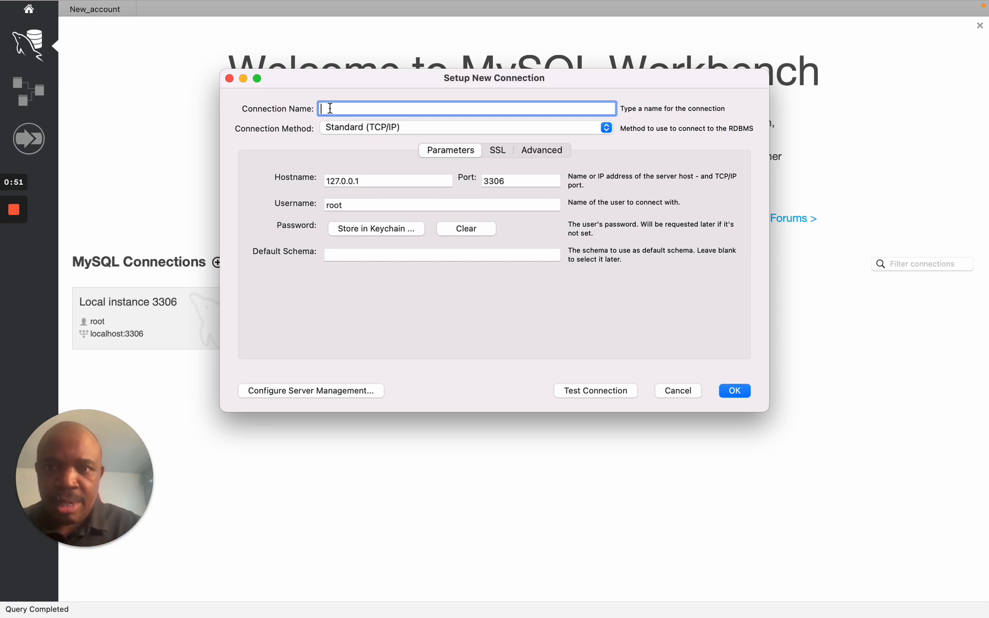
text(new_)
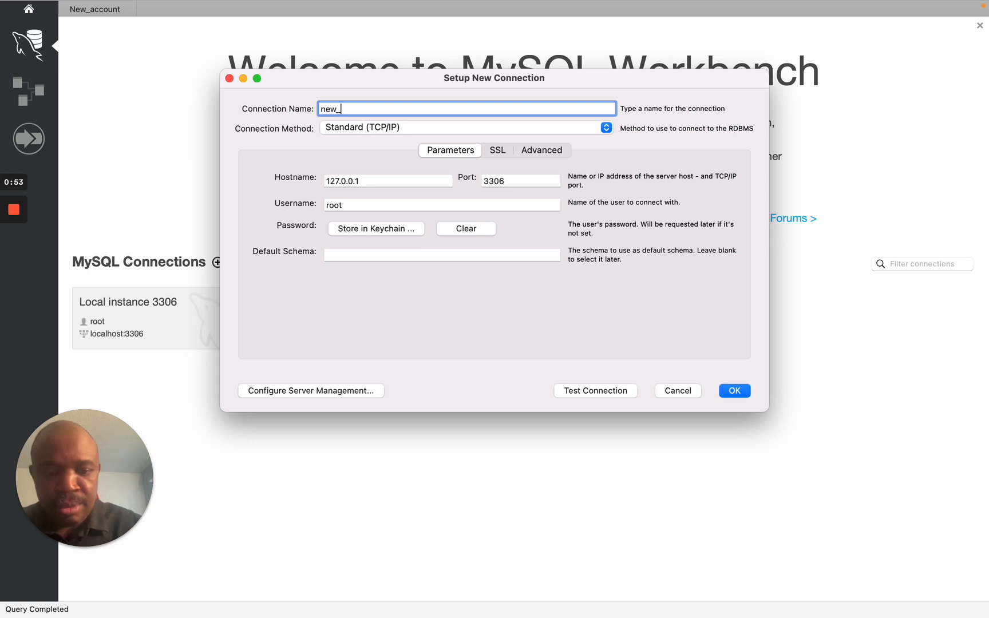
text(connection)
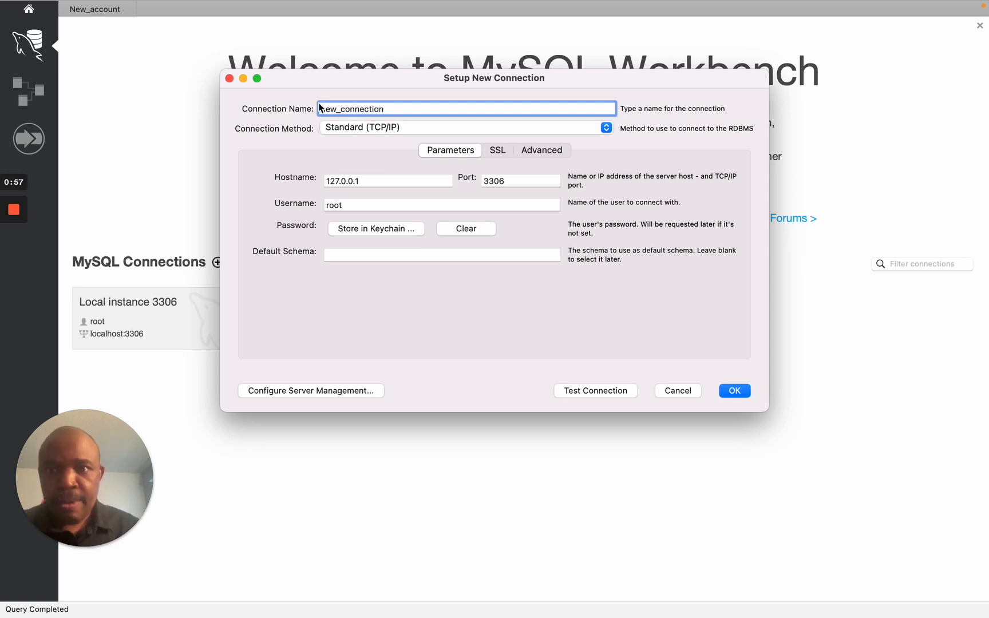
click(465, 127)
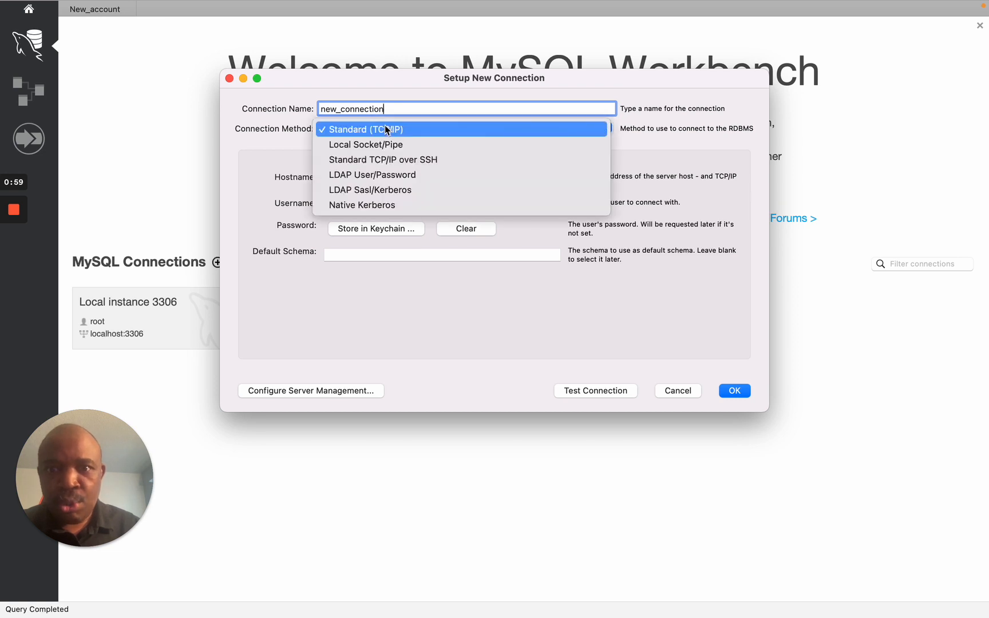
mouse_move(420, 129)
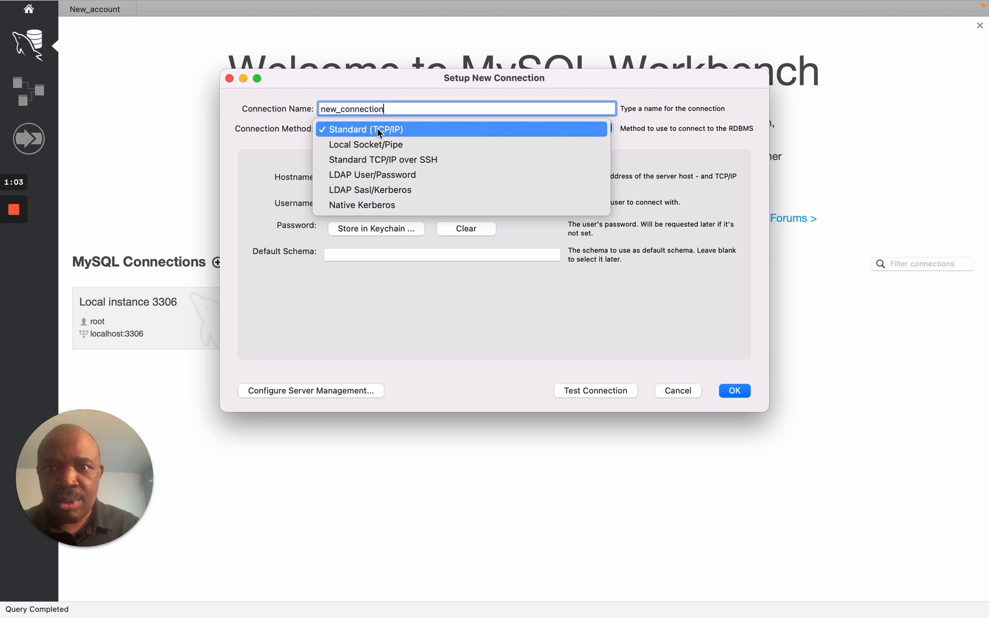
click(363, 129)
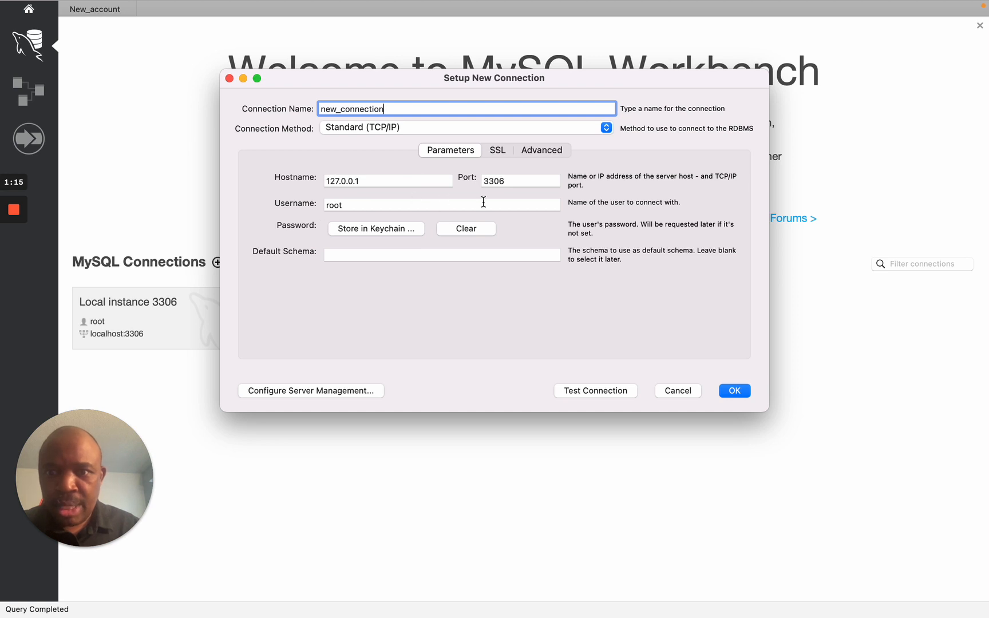
mouse_move(326, 234)
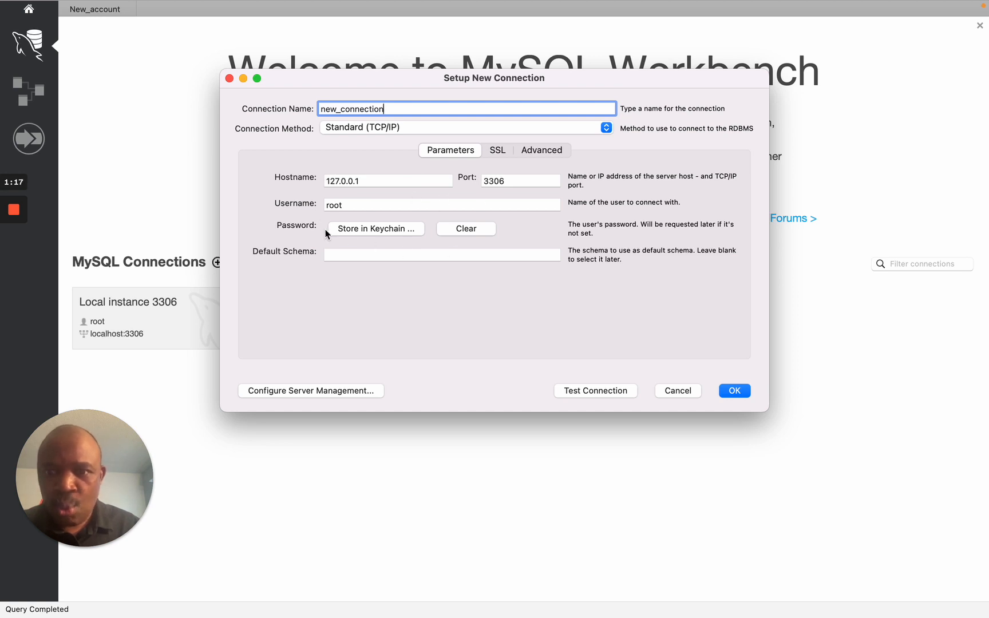
Store the root user's password in the keychain for this connection
click(375, 228)
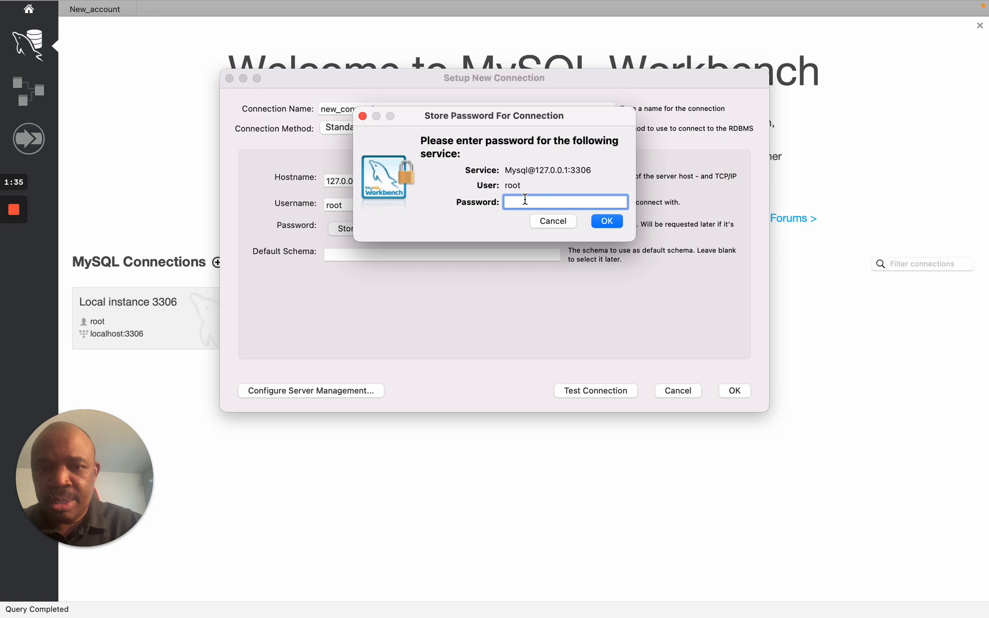
text(password)
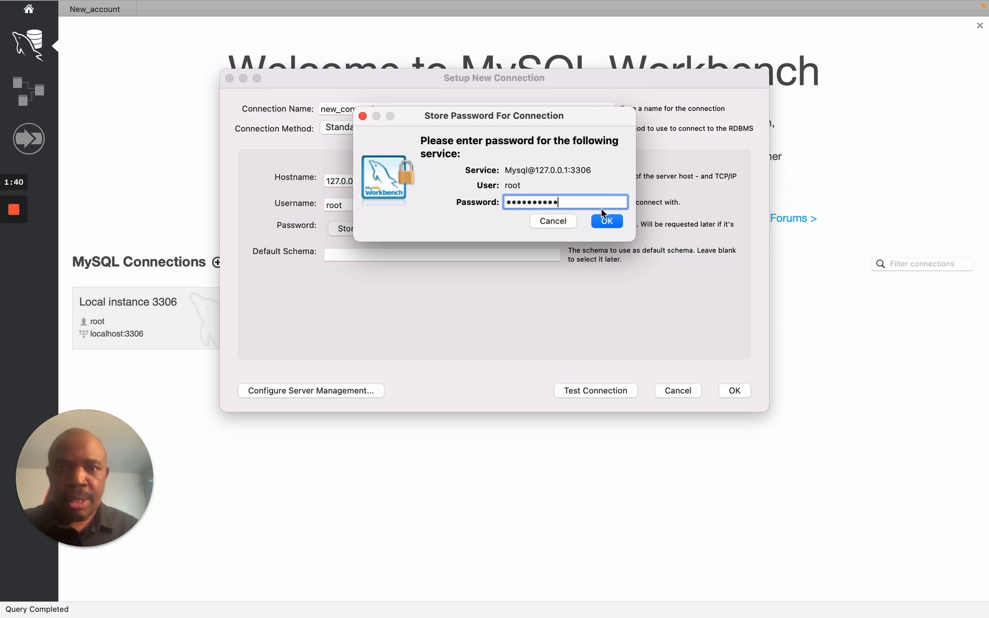
click(605, 221)
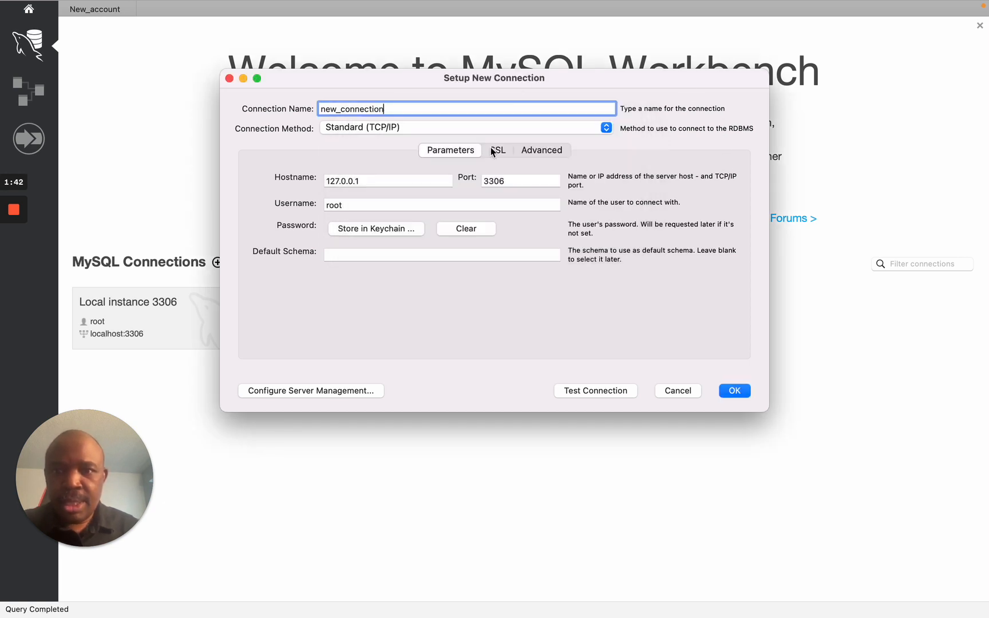
mouse_move(687, 106)
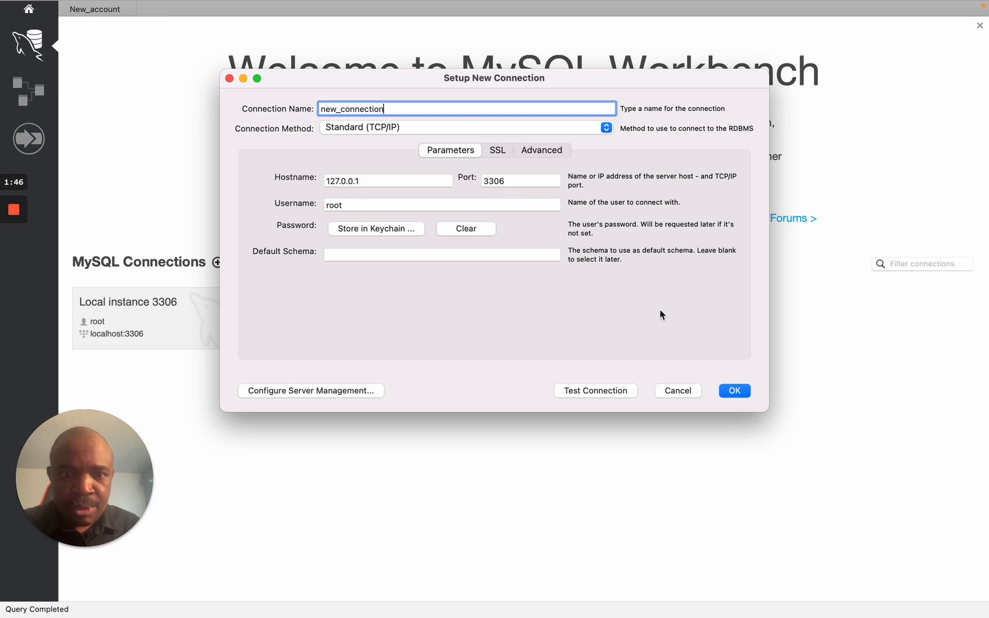
Confirm the Setup New Connection dialog to save new_connection (root, 127.0.0.1:3306)
click(733, 390)
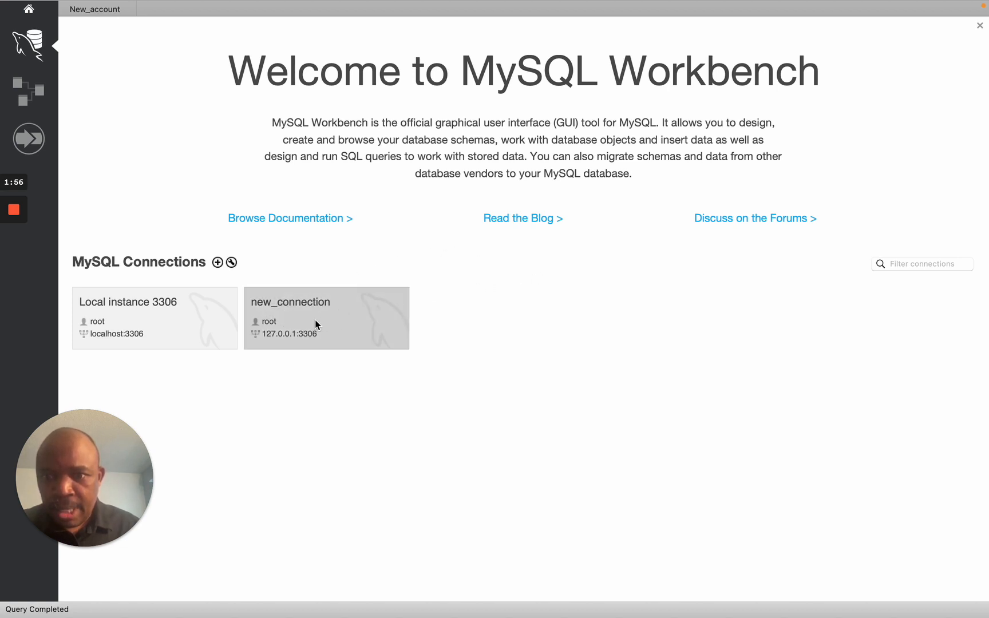
Open the new_connection tile into a SQL editor tab
double_click(326, 317)
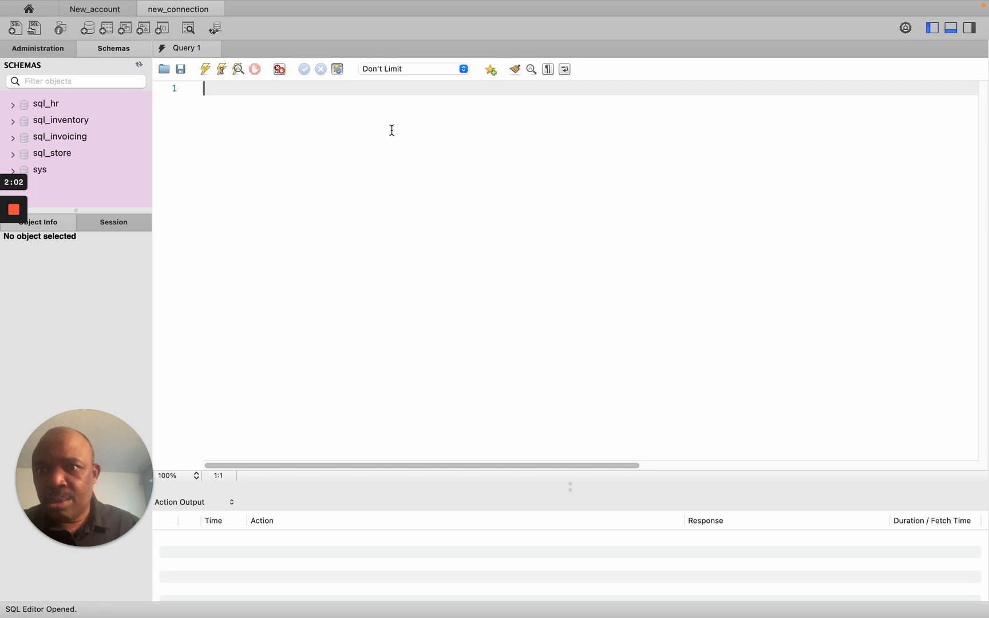
mouse_move(344, 193)
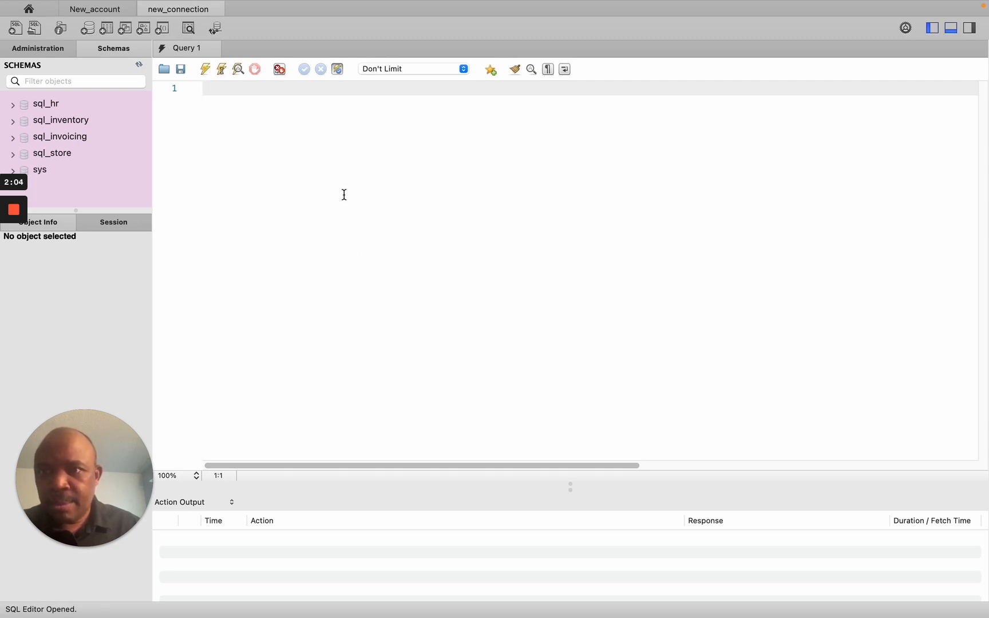